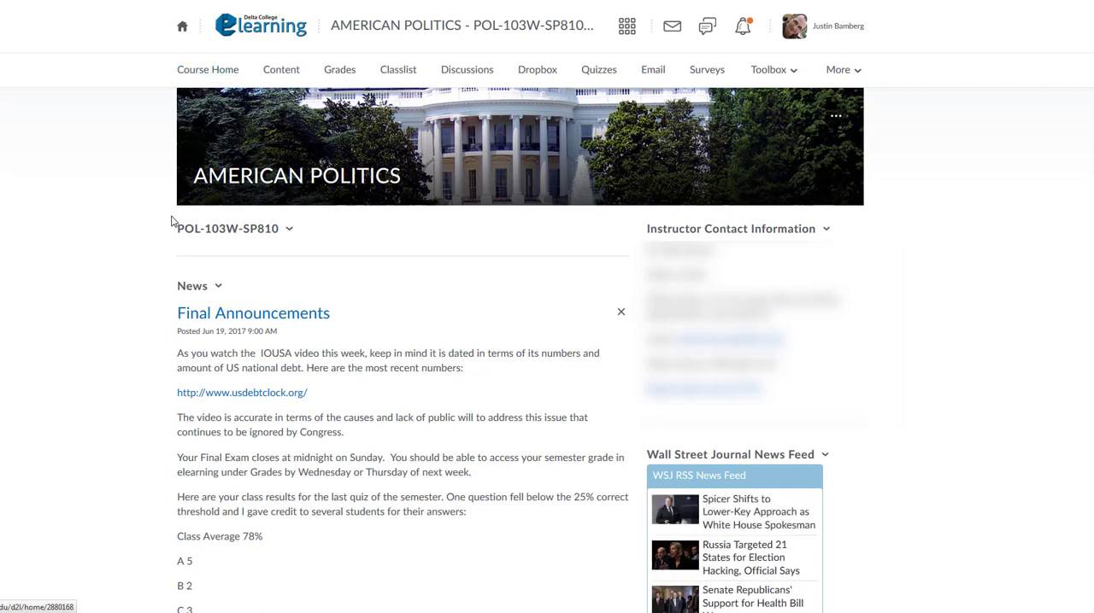
{"action": "mouse_move", "coordinate": [408, 451]}
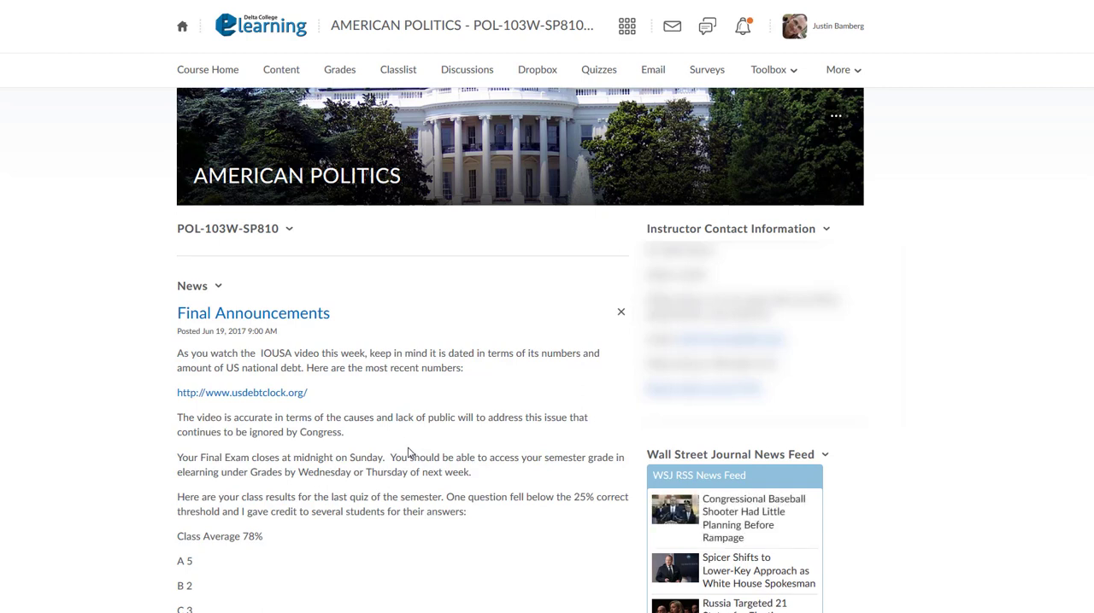
{"action": "mouse_move", "coordinate": [311, 233]}
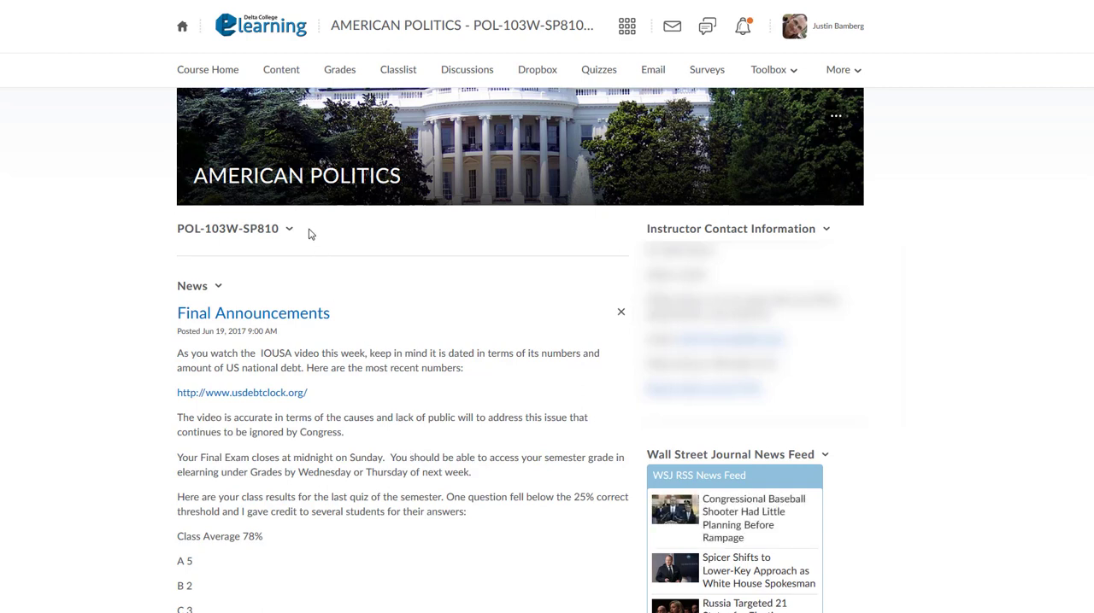
Step: Show the course Table of Contents, with course documents, weekly modules and 84 topics
{"action": "scroll", "scroll_direction": "down", "scroll_amount": 3}
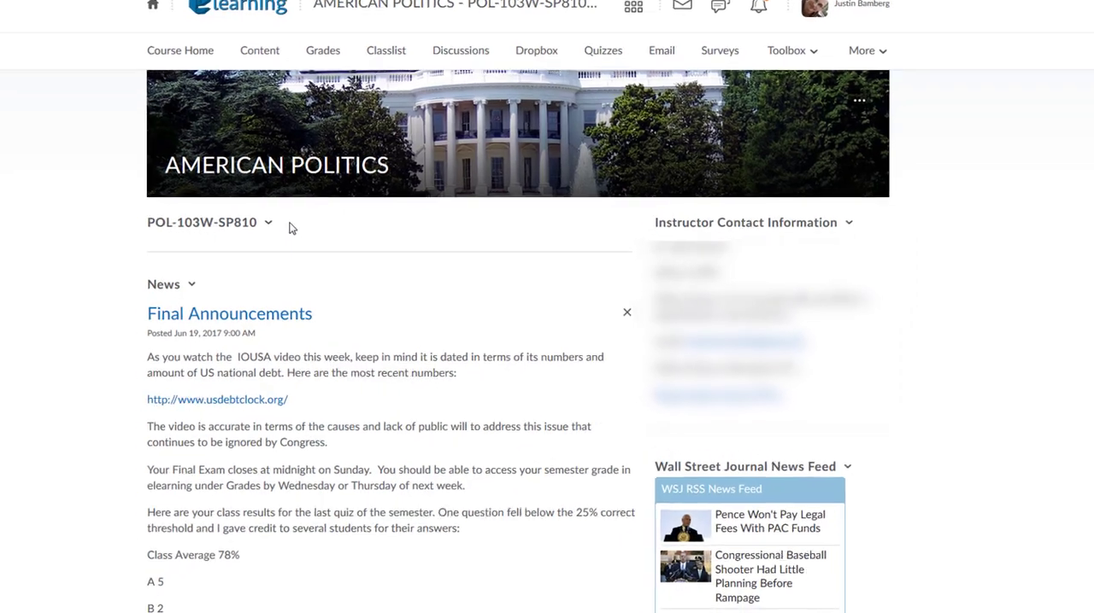
{"action": "scroll", "scroll_direction": "down", "scroll_amount": 3}
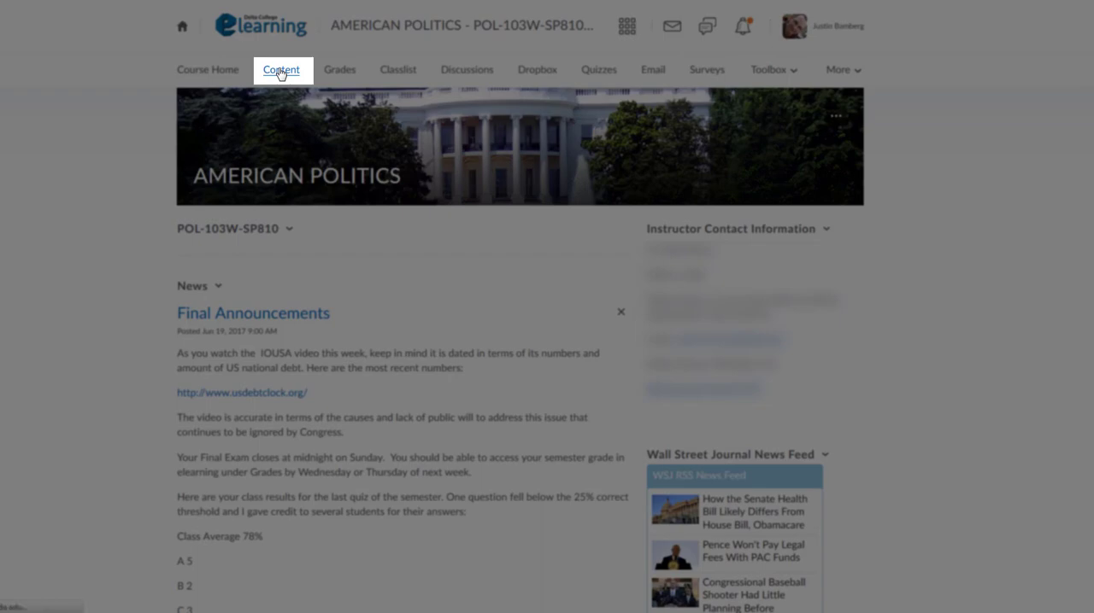
{"action": "left_click", "coordinate": [281, 69]}
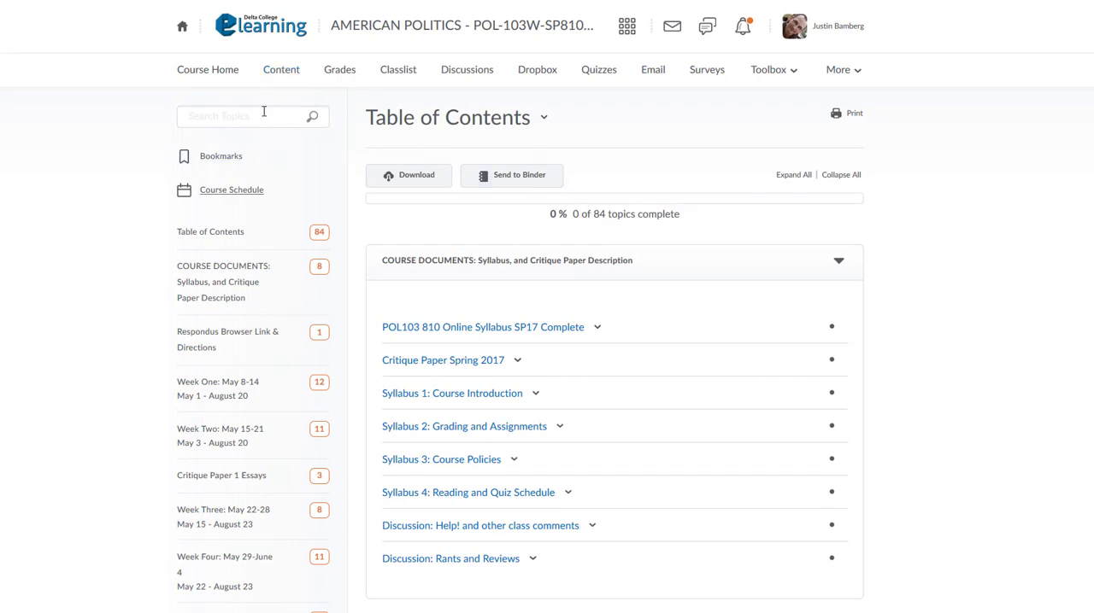
{"action": "left_click", "coordinate": [339, 69]}
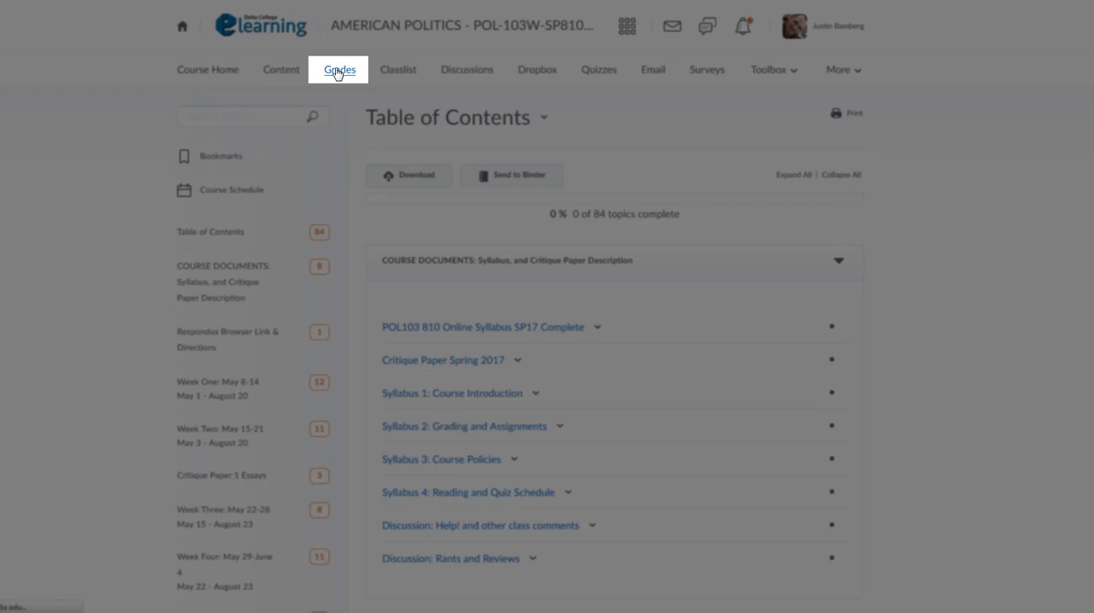
Step: Show the Grades page listing review sheets, exams, papers and quizzes with point values
{"action": "left_click", "coordinate": [339, 69]}
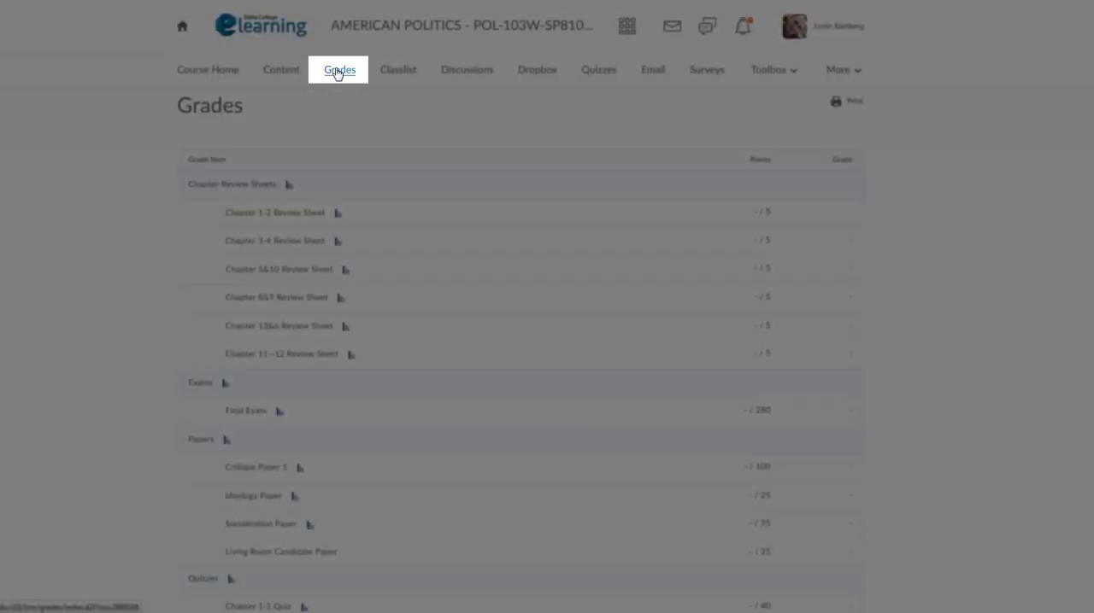
{"action": "left_click", "coordinate": [339, 69]}
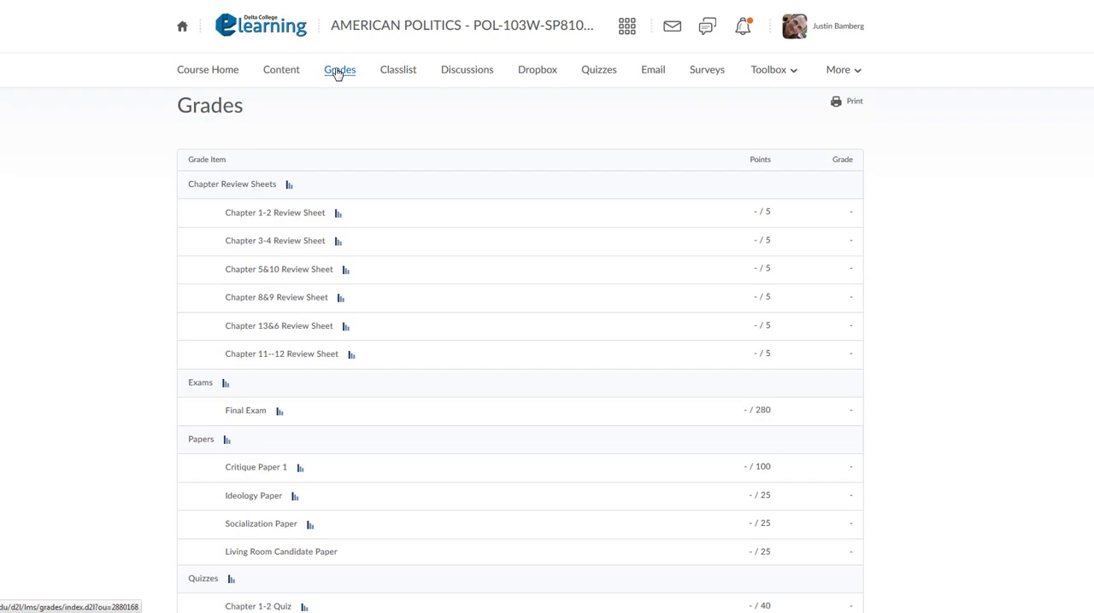
{"action": "left_click", "coordinate": [397, 69]}
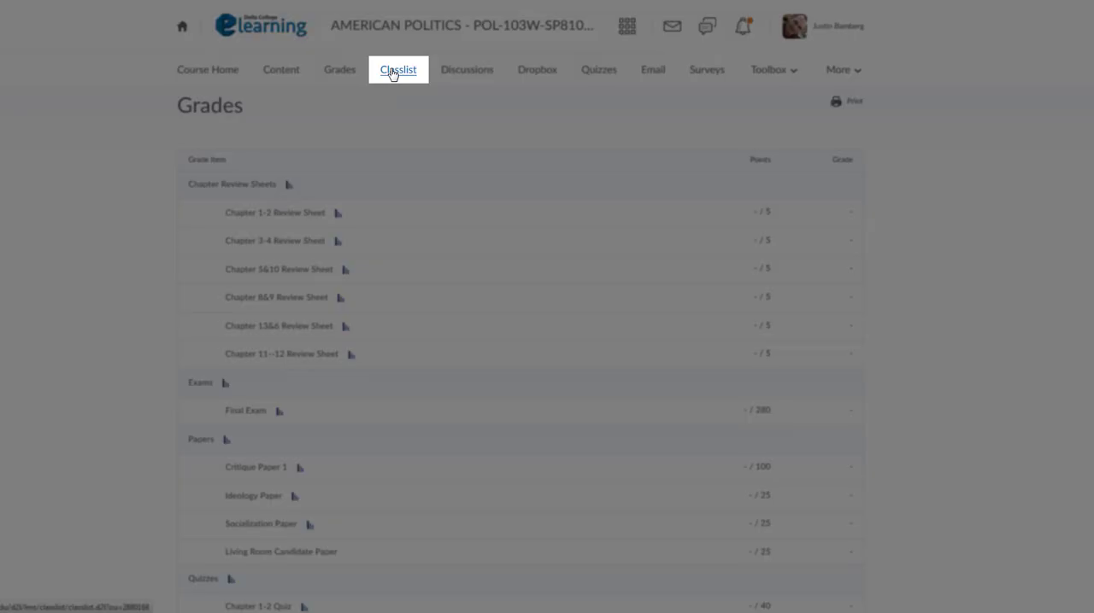
Step: Show the Classlist page with search options and participants by role
{"action": "left_click", "coordinate": [397, 69]}
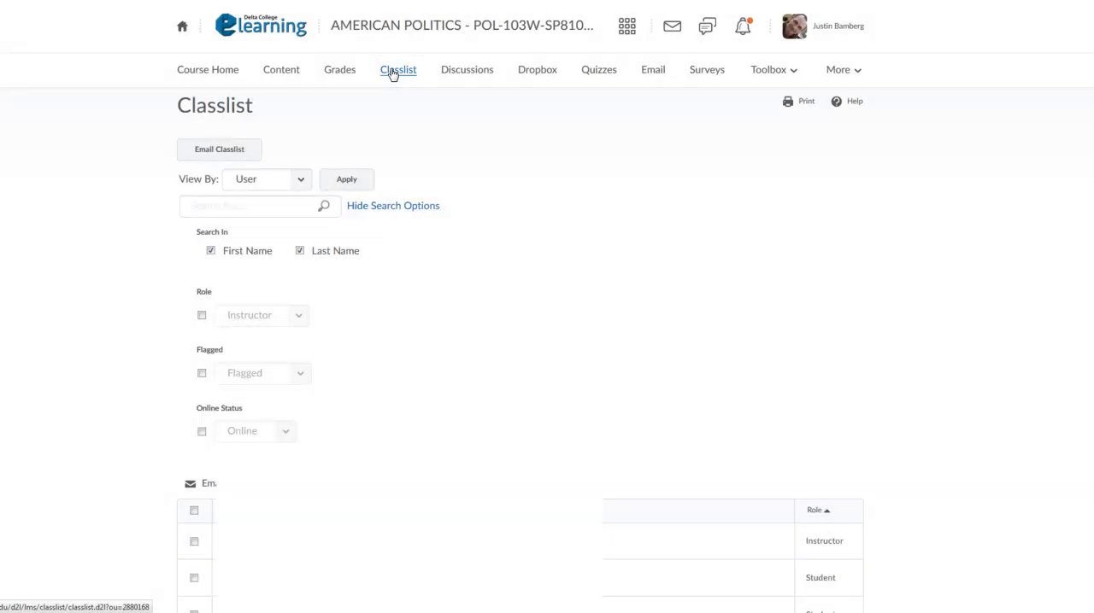
{"action": "mouse_move", "coordinate": [467, 70]}
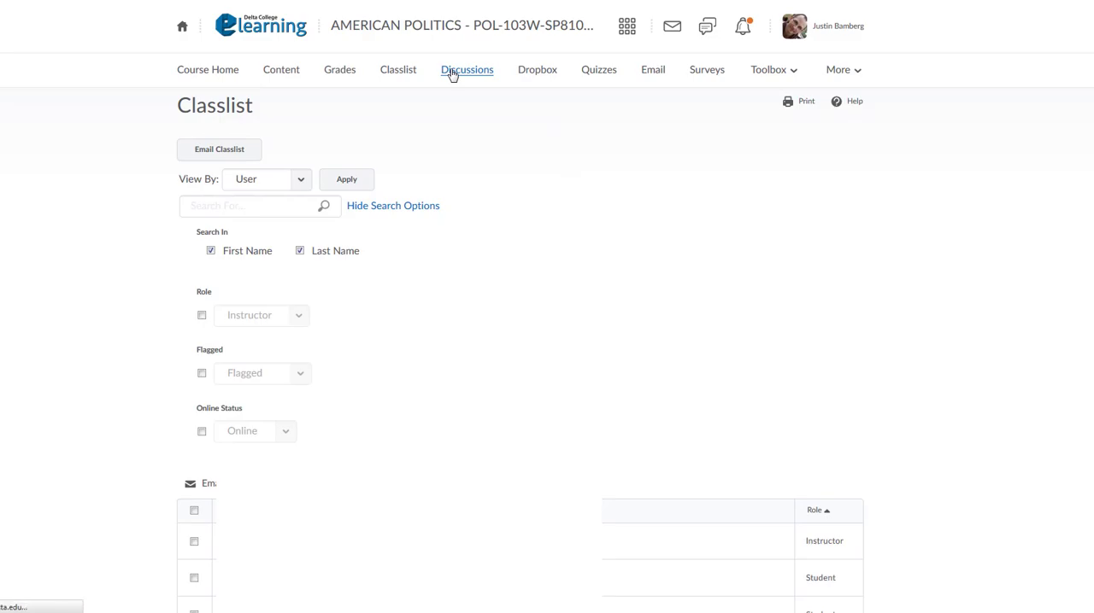
Step: Show the Discussions page listing the I Need HELP! and Week Three forums
{"action": "left_click", "coordinate": [466, 69]}
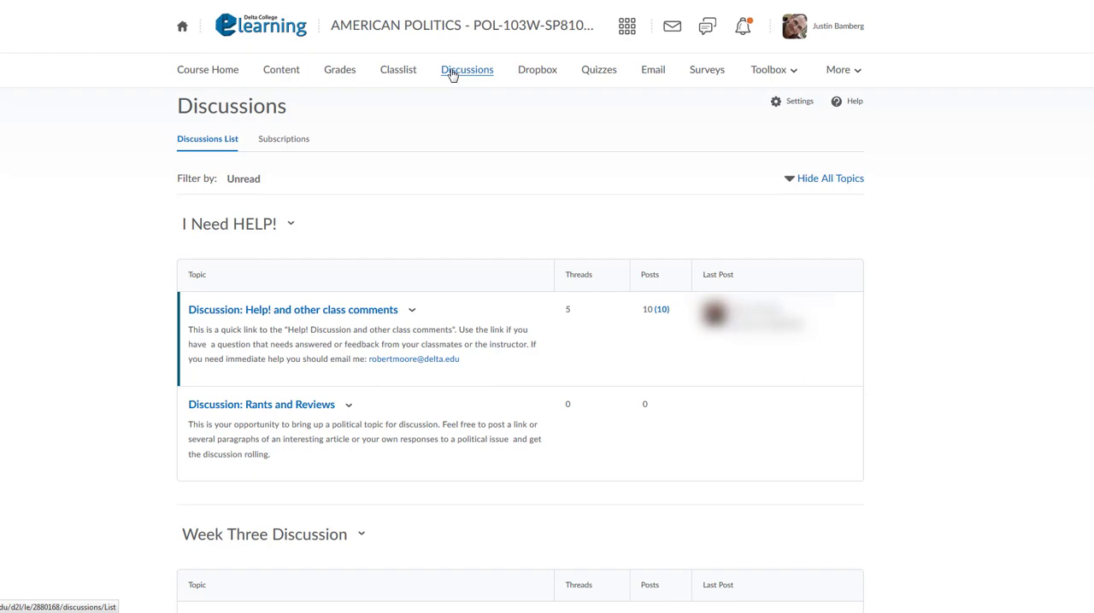
{"action": "mouse_move", "coordinate": [402, 203]}
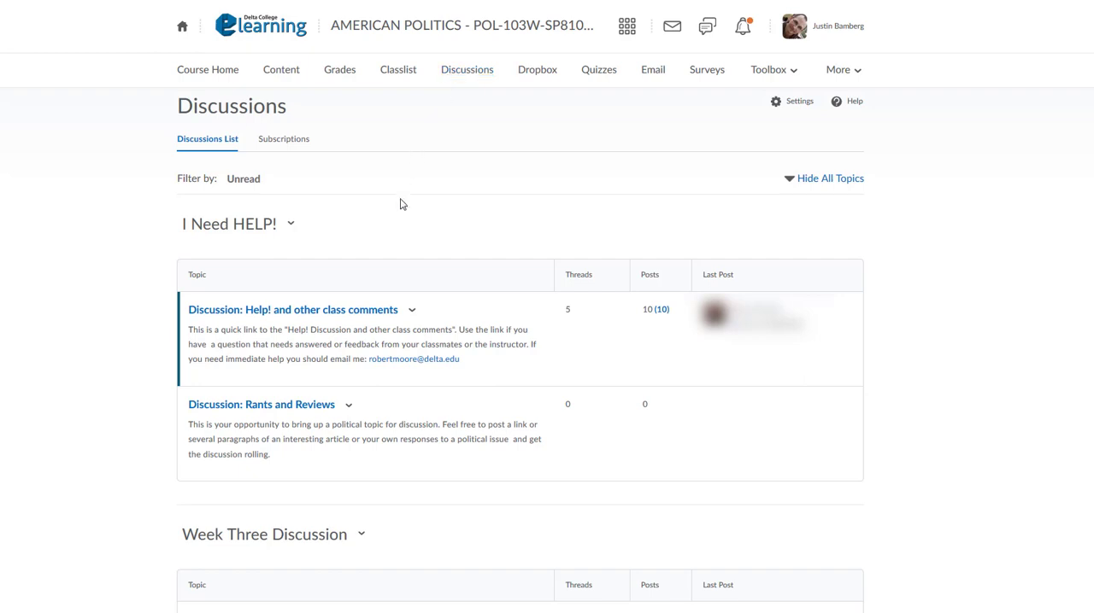
{"action": "left_click", "coordinate": [536, 69]}
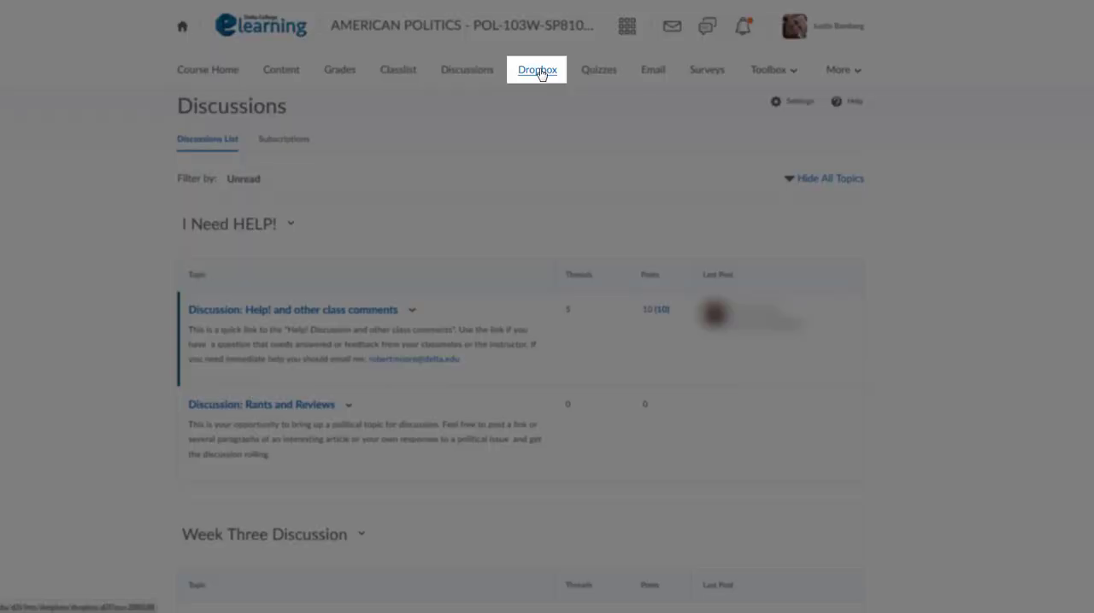
Step: Show the Dropbox Folders for review sheets, papers and worksheets with scores
{"action": "left_click", "coordinate": [537, 69]}
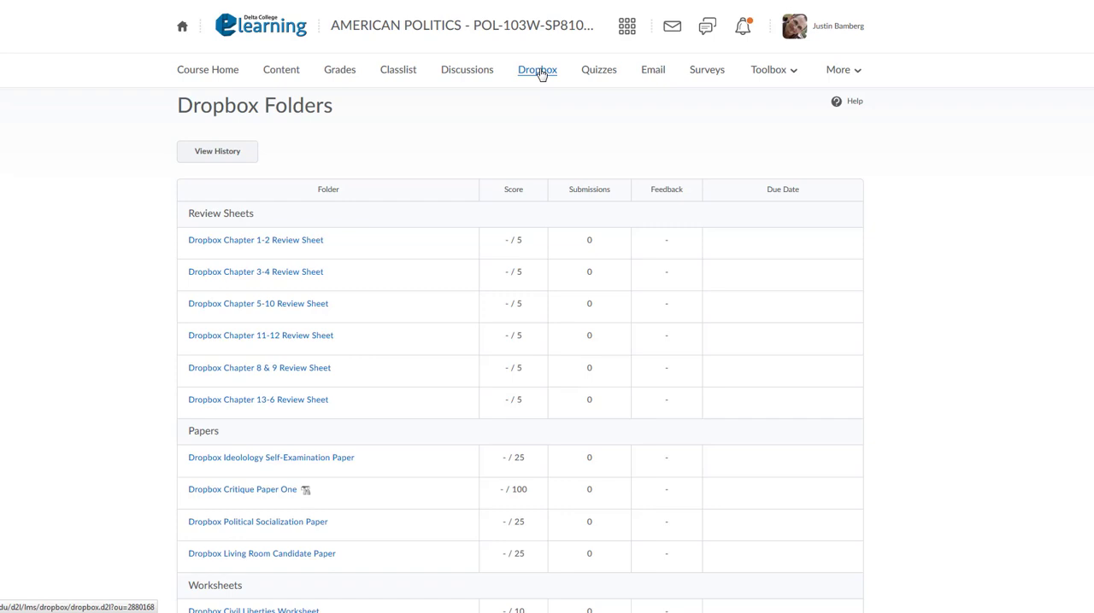
{"action": "mouse_move", "coordinate": [658, 150]}
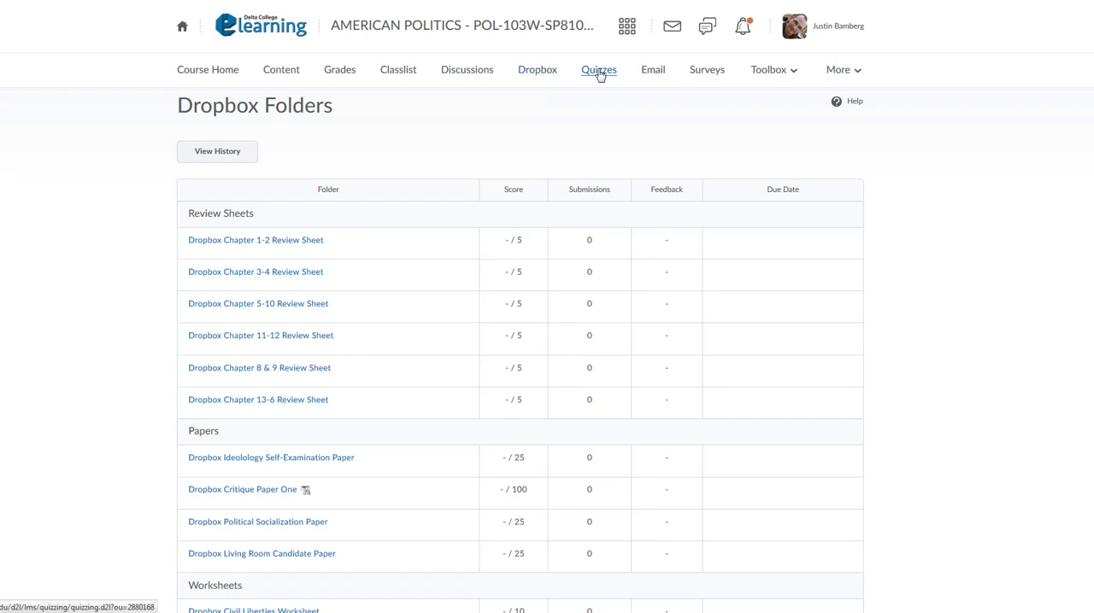
Step: Show the Quiz List of current and past quizzes with dates and attempts
{"action": "left_click", "coordinate": [598, 70]}
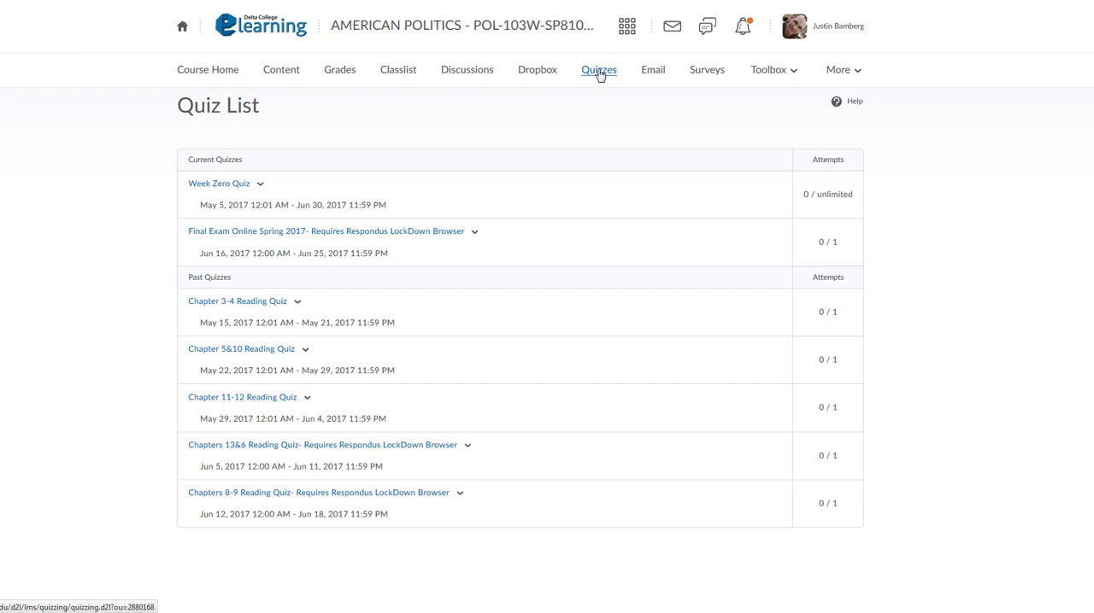
{"action": "left_click", "coordinate": [652, 69]}
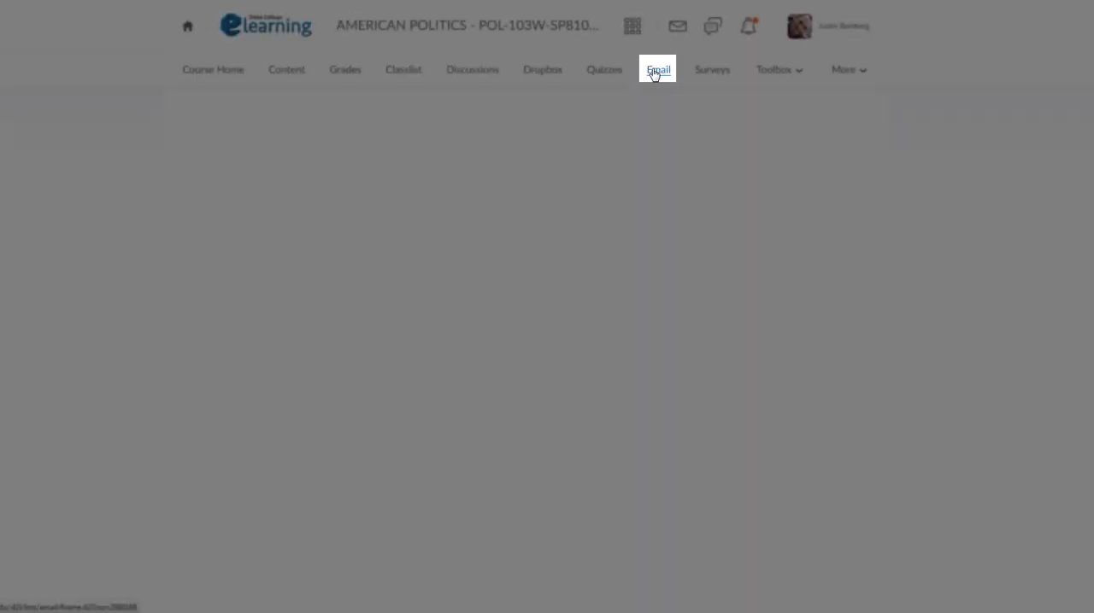
Step: Bring up a blank Compose New Message form with recipient, subject and body fields
{"action": "left_click", "coordinate": [658, 70]}
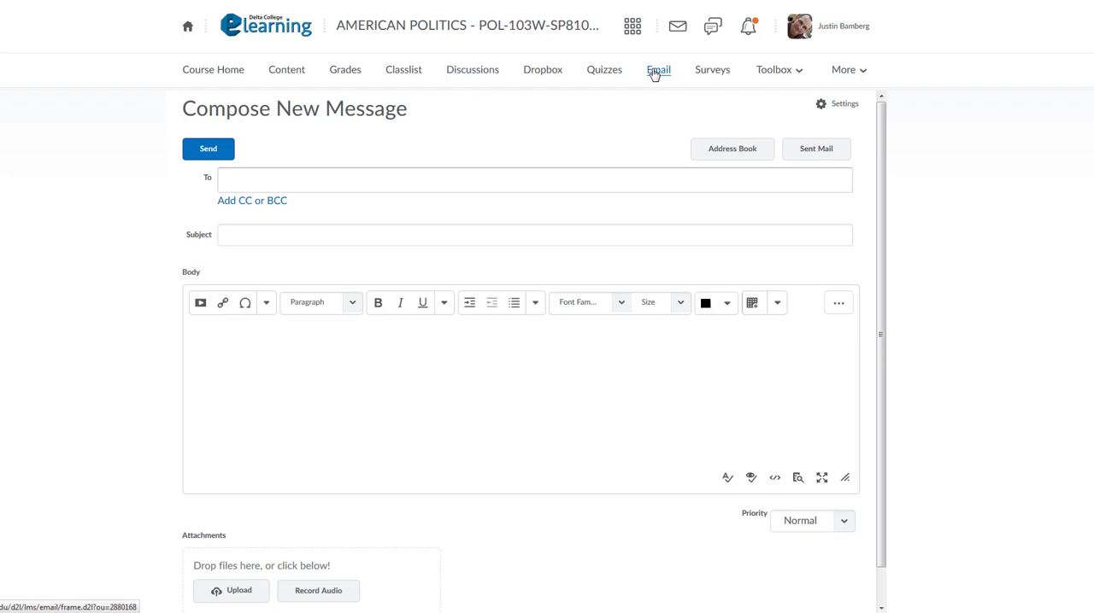
{"action": "mouse_move", "coordinate": [712, 69]}
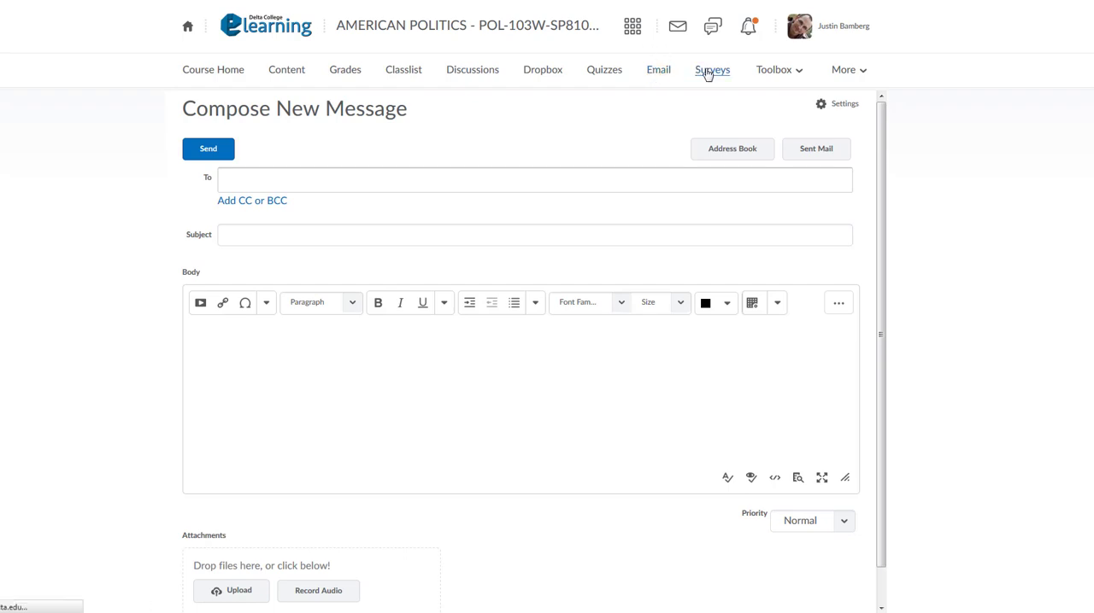
Step: Show the Survey List with the Revised Survey, its dates and responses
{"action": "left_click", "coordinate": [712, 69]}
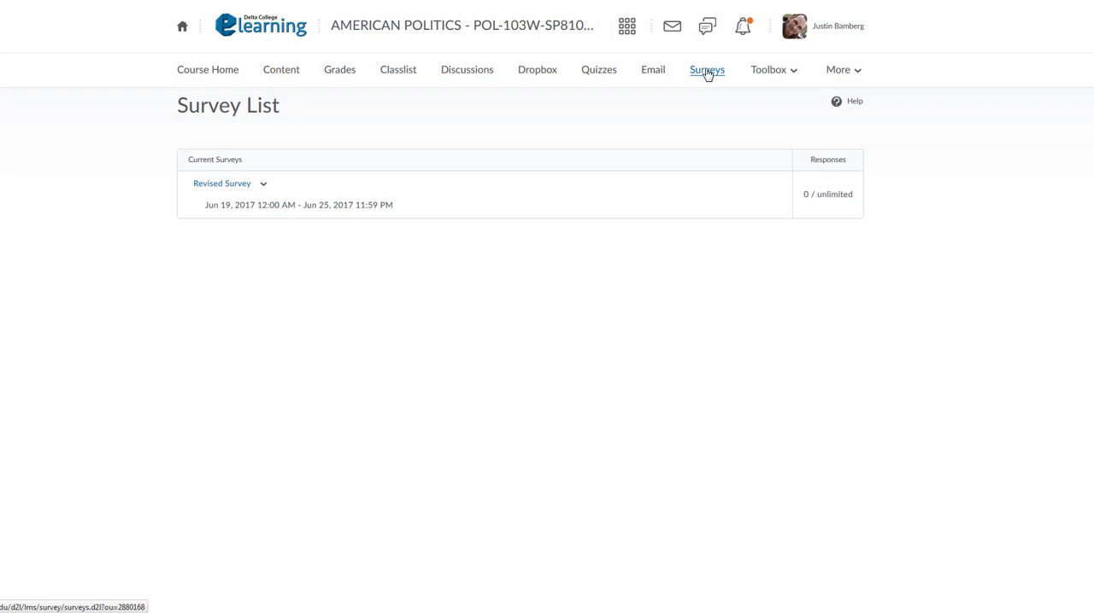
Step: Expand the Toolbox list showing Attendance, Chat, Glossary, Groups and Rubrics
{"action": "left_click", "coordinate": [768, 70]}
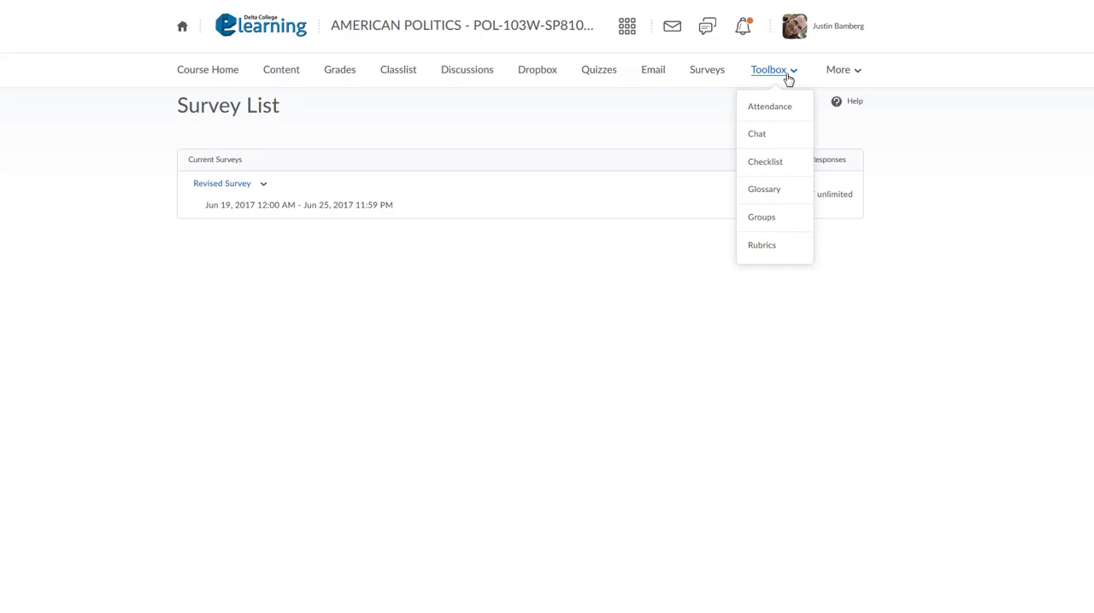
Step: Expand the More menu's Help Desk submenu, showing Contact eLearning Help Desk and FAQs
{"action": "left_click", "coordinate": [837, 70]}
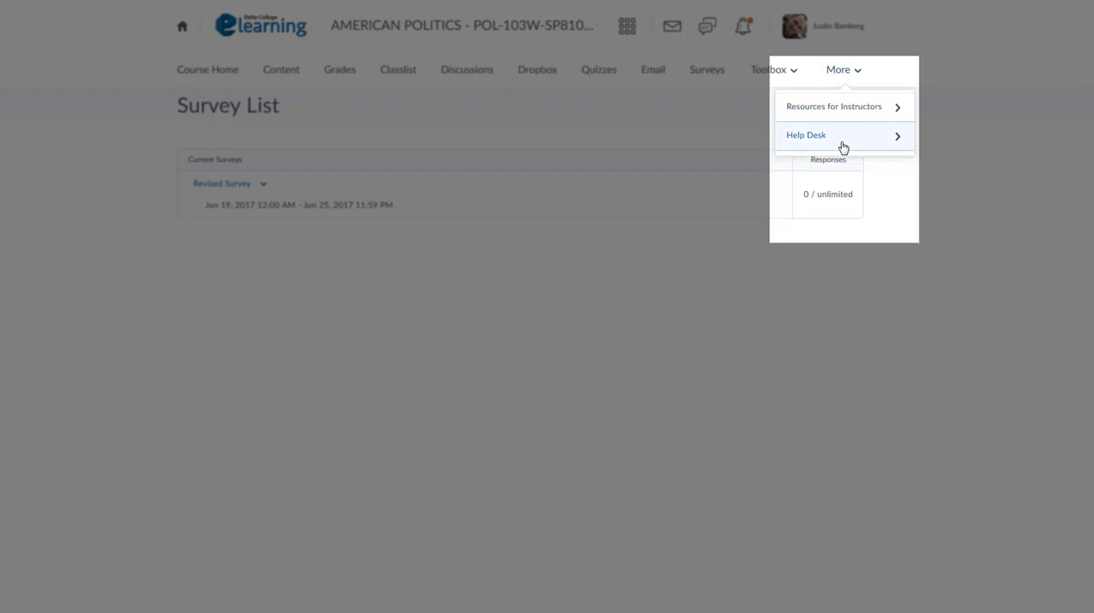
{"action": "left_click", "coordinate": [805, 135]}
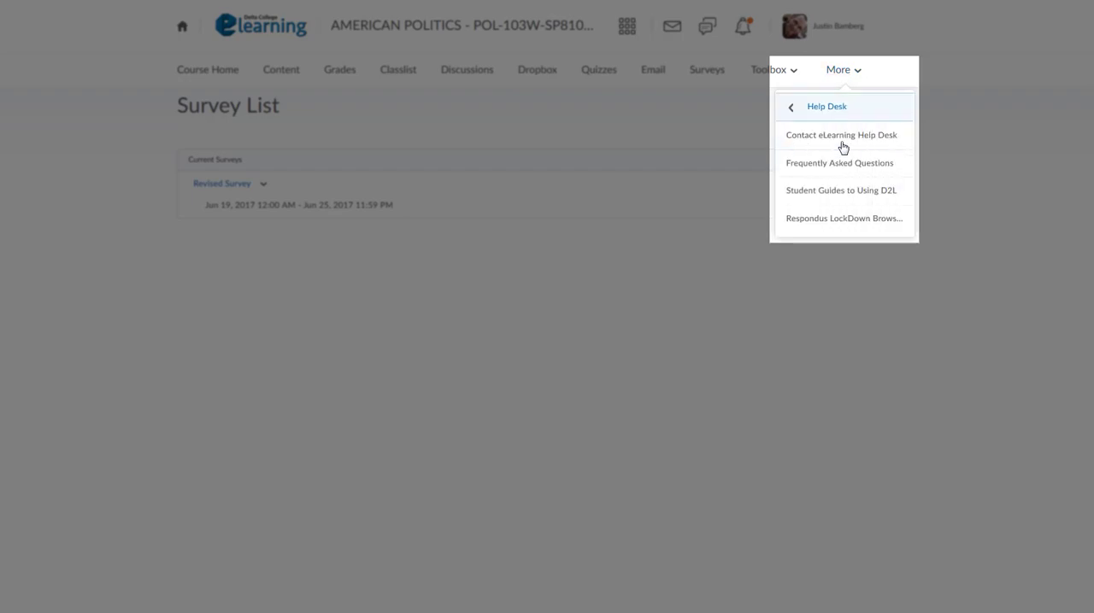
{"action": "mouse_move", "coordinate": [841, 135]}
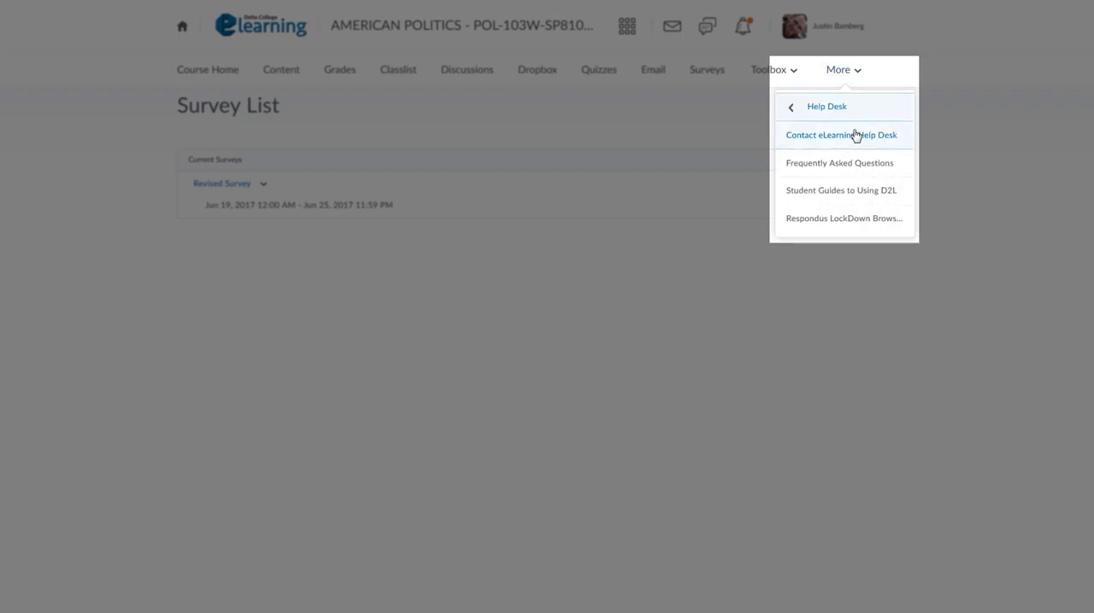